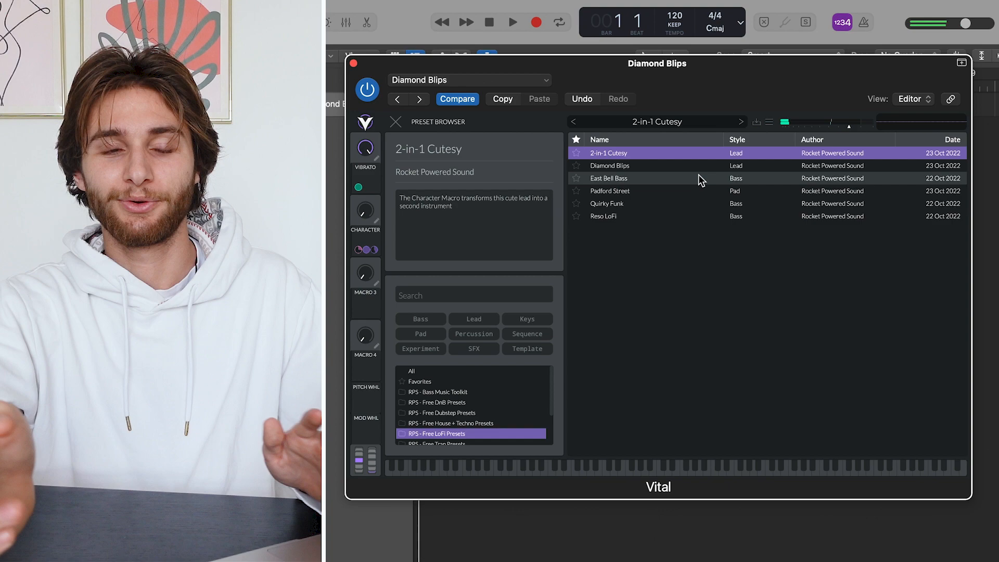
# Step: Load the Diamond Blips lead preset from the RPS Free LoFi pack
pyautogui.click(608, 166)
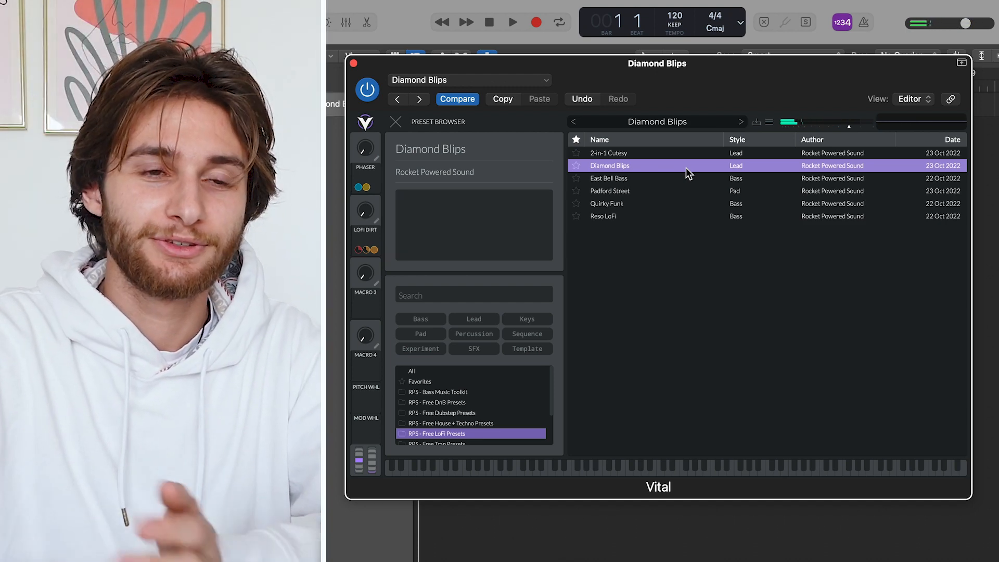
# Step: Load the East Bell Bass preset, replacing Diamond Blips
pyautogui.click(608, 178)
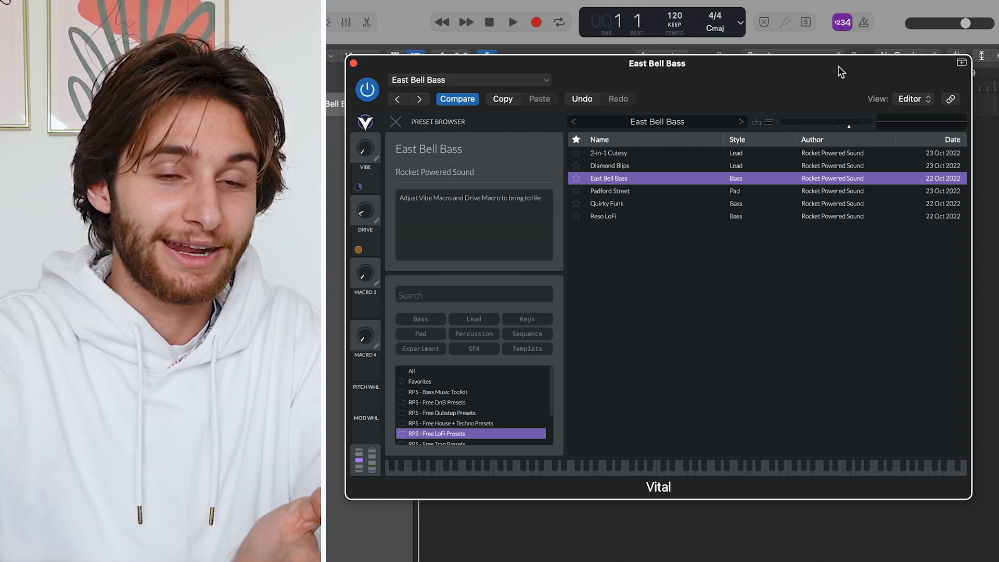
# Step: Load the Padford Street pad preset in place of East Bell Bass
pyautogui.click(609, 190)
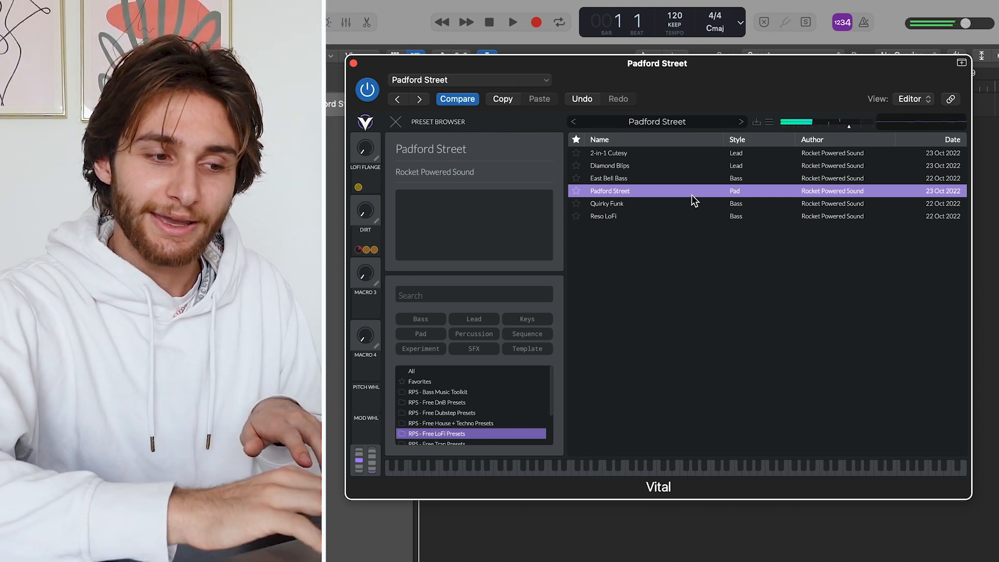
# Step: Audition Quirky Funk briefly, then load the Reso LoFi bass preset
pyautogui.click(605, 203)
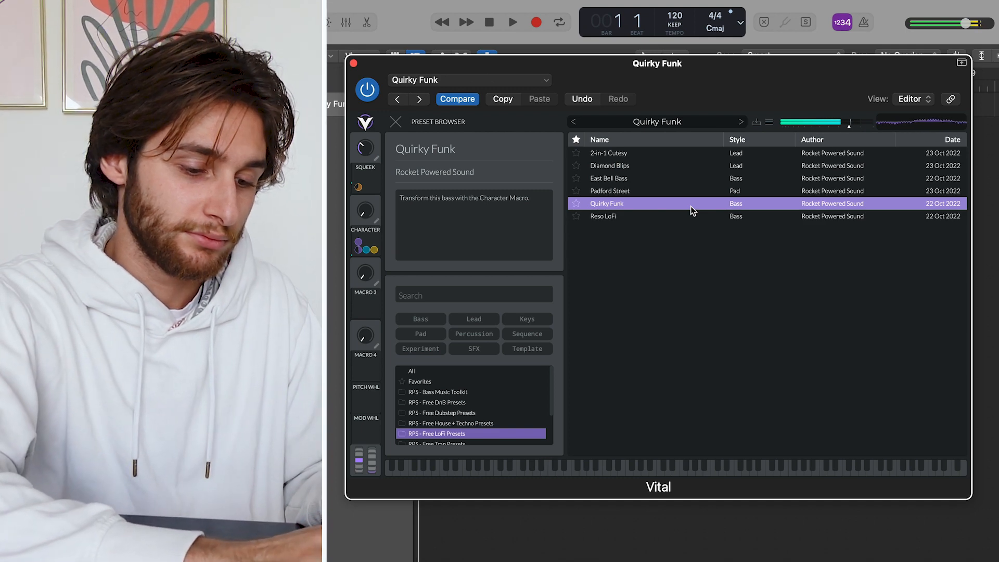
pyautogui.click(603, 216)
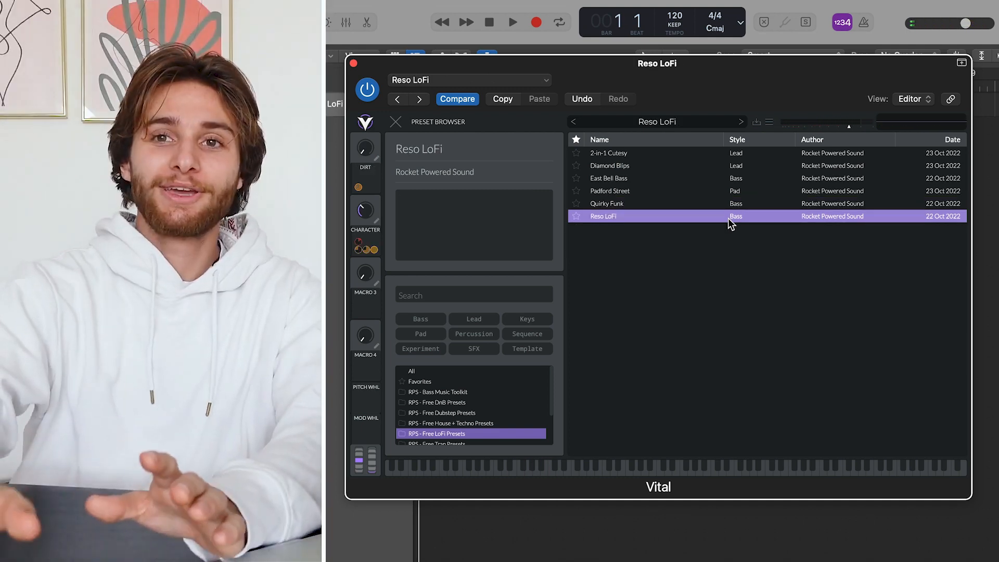